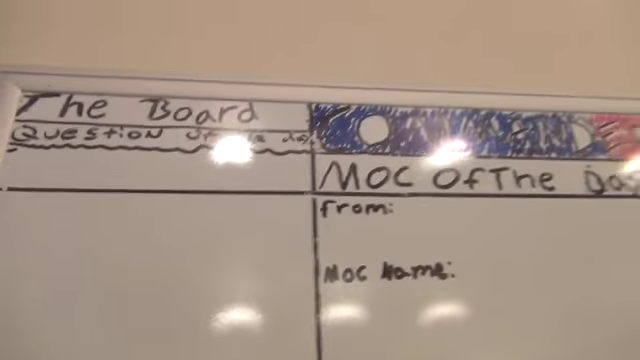
scroll("down", 3)
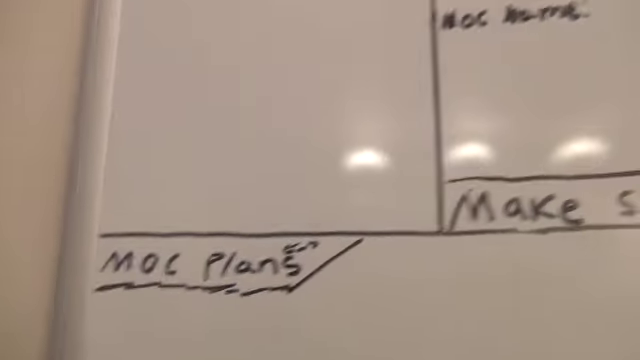